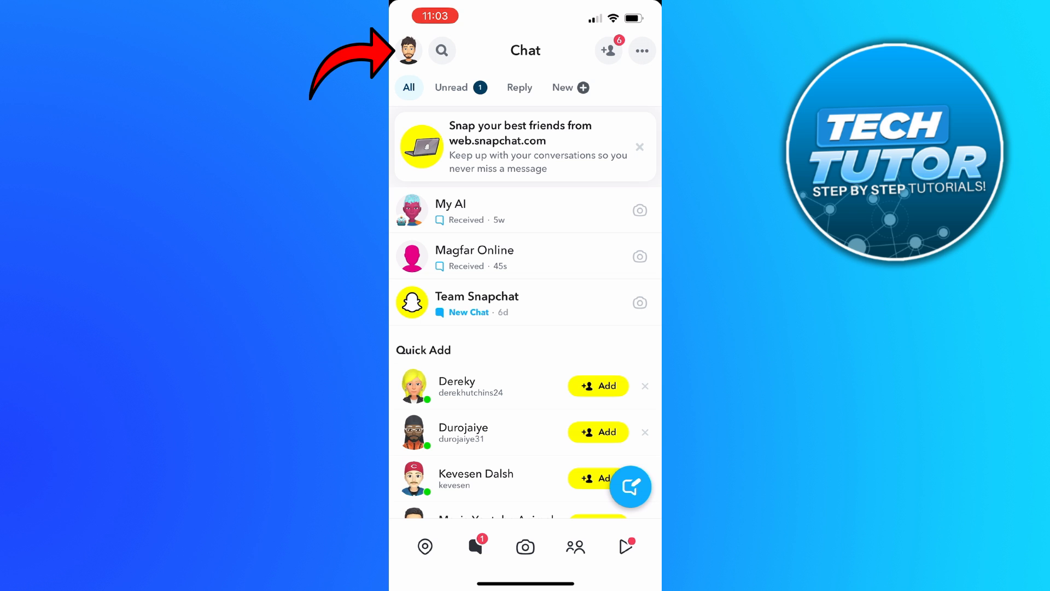
Step: Open the Tech Tutor profile page via the Bitmoji avatar on the Chat screen
{"action": "left_click", "coordinate": [412, 50]}
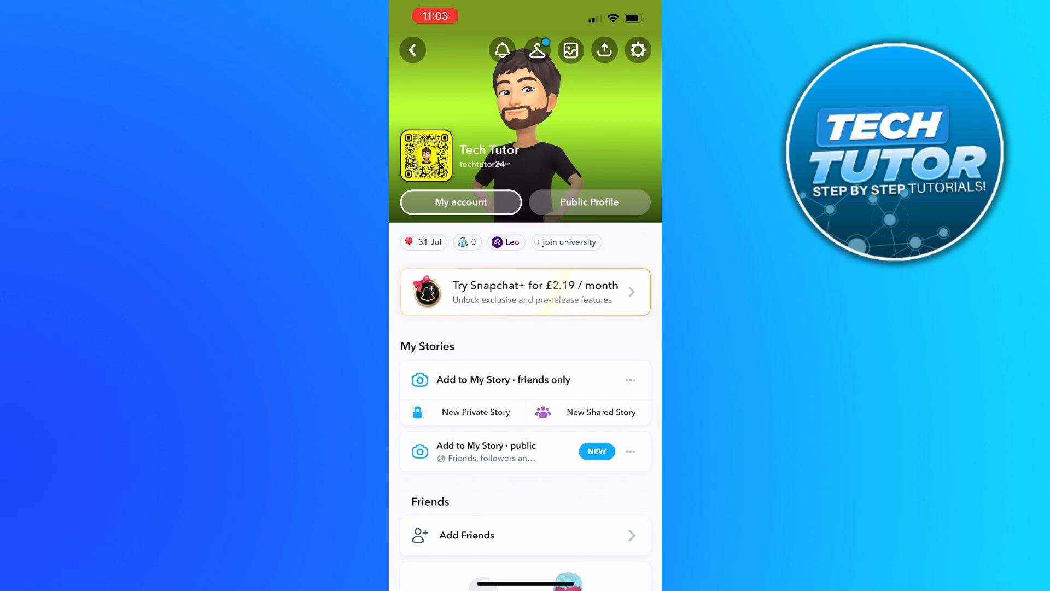
Step: Scroll the profile down to the Friends section to reach My Friends
{"action": "scroll", "scroll_direction": "down", "scroll_amount": 3}
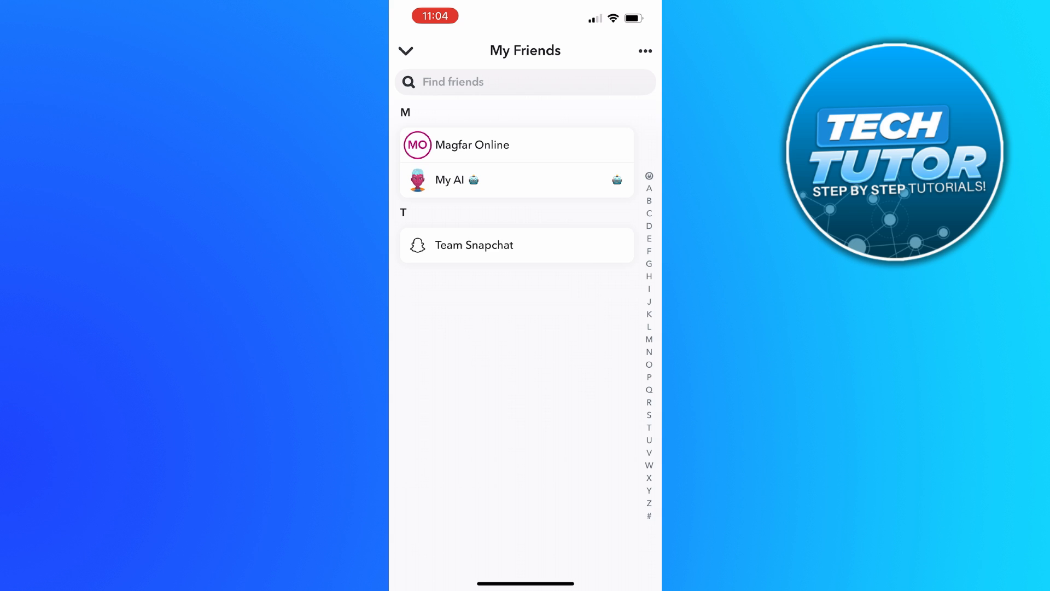
Step: Open Magfar Online's Manage Friendship sheet with Report, Block, Remove Friend options
{"action": "left_click", "coordinate": [472, 144]}
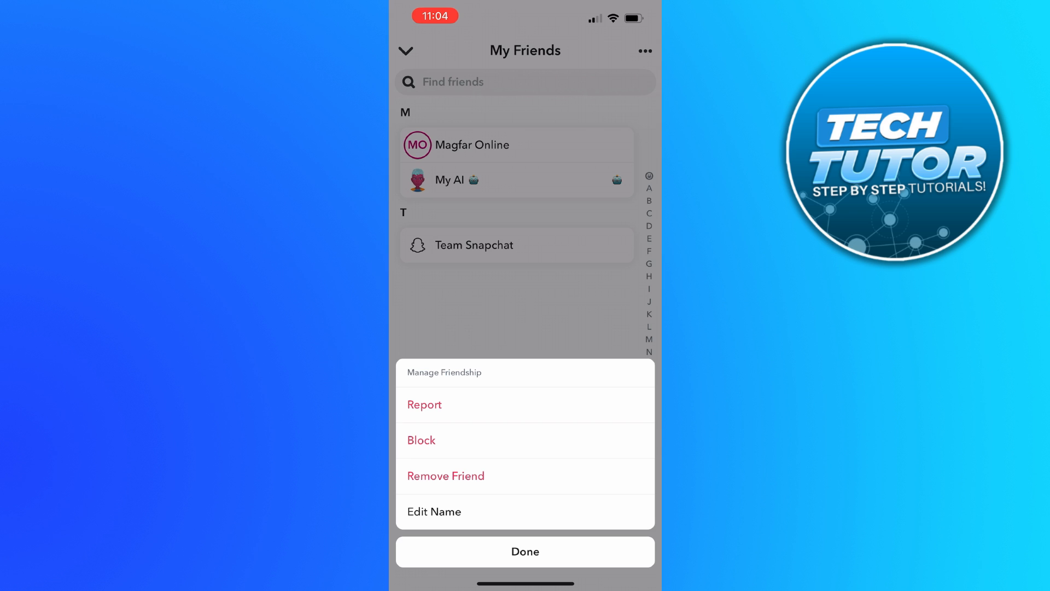
{"action": "left_click", "coordinate": [446, 476]}
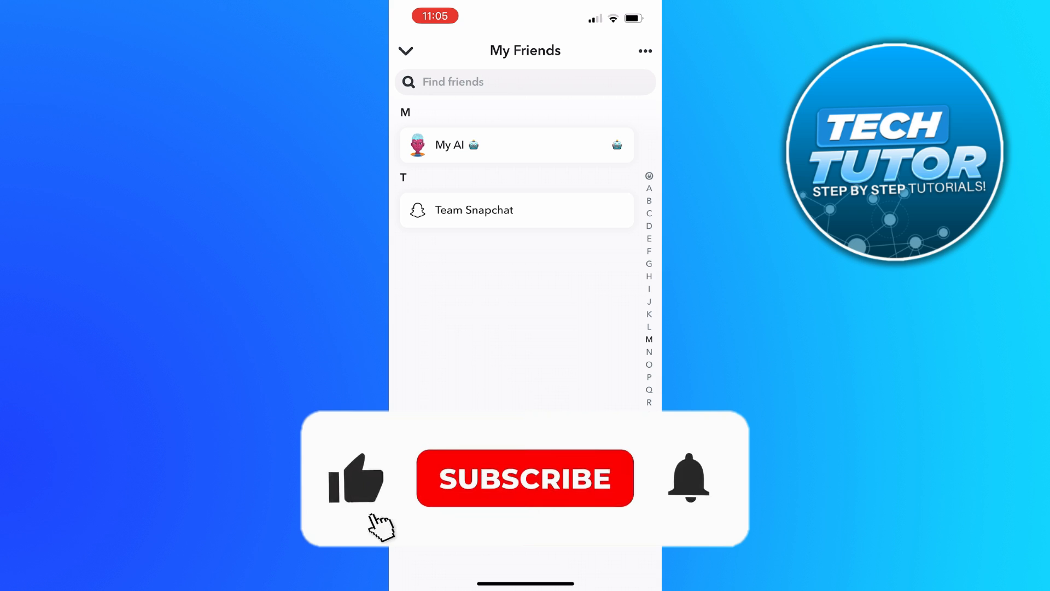
{"action": "left_click", "coordinate": [526, 478]}
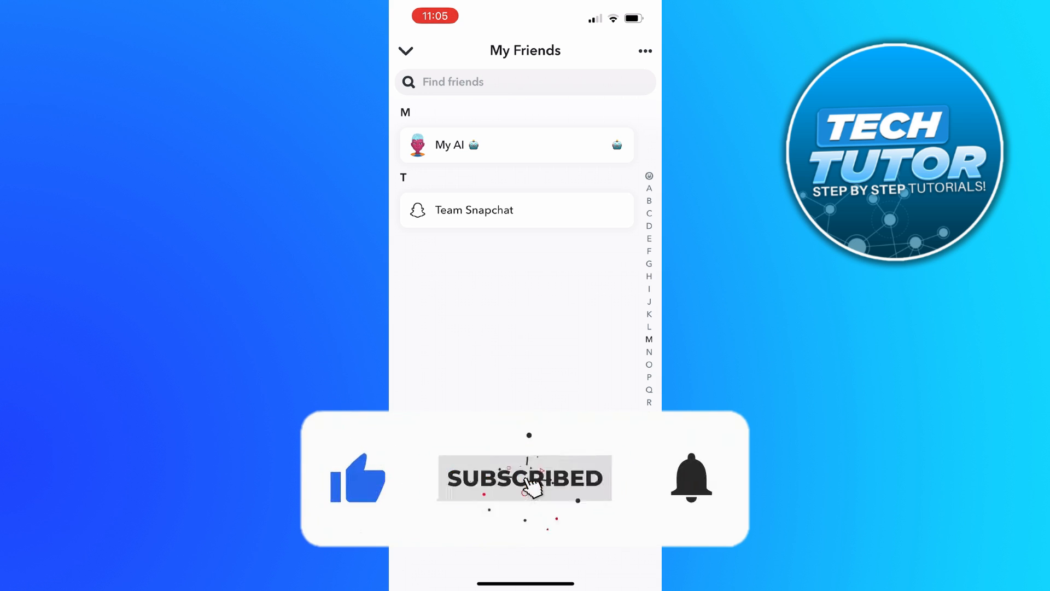
{"action": "left_click", "coordinate": [691, 483]}
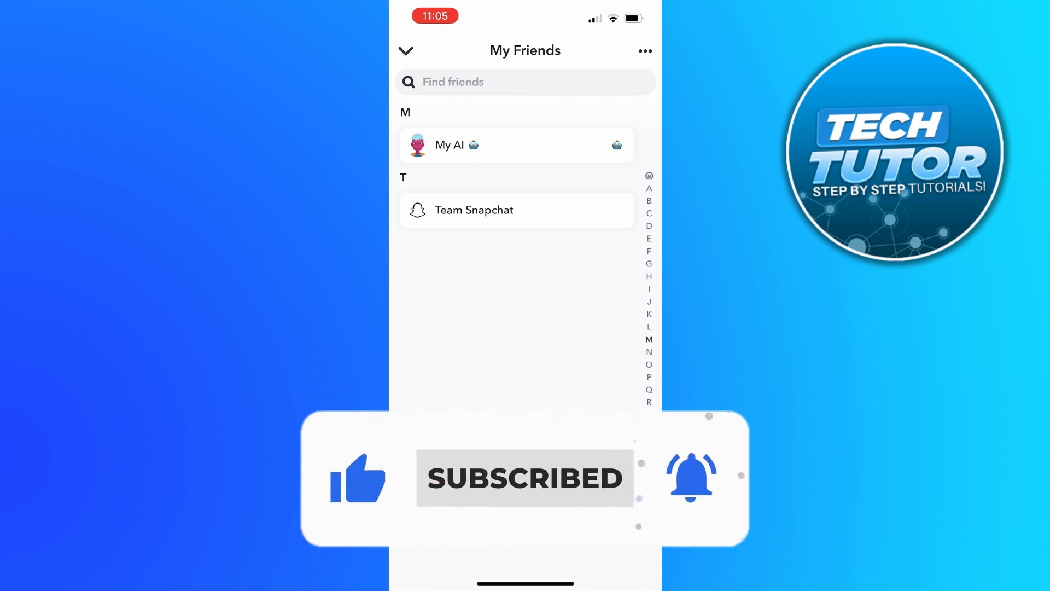